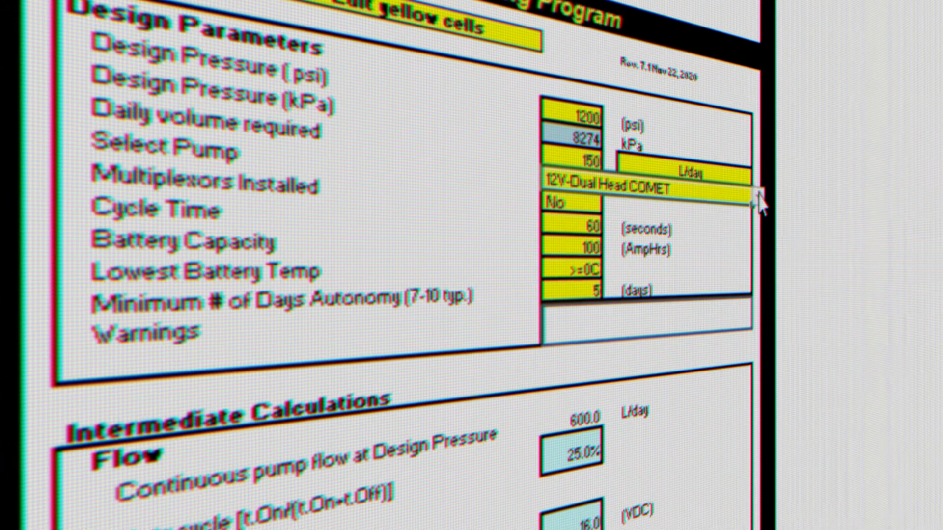
Step: Choose the 24V-Dual Head COMET pump and set Multiplexors Installed to Yes
{"action": "left_click", "coordinate": [754, 193]}
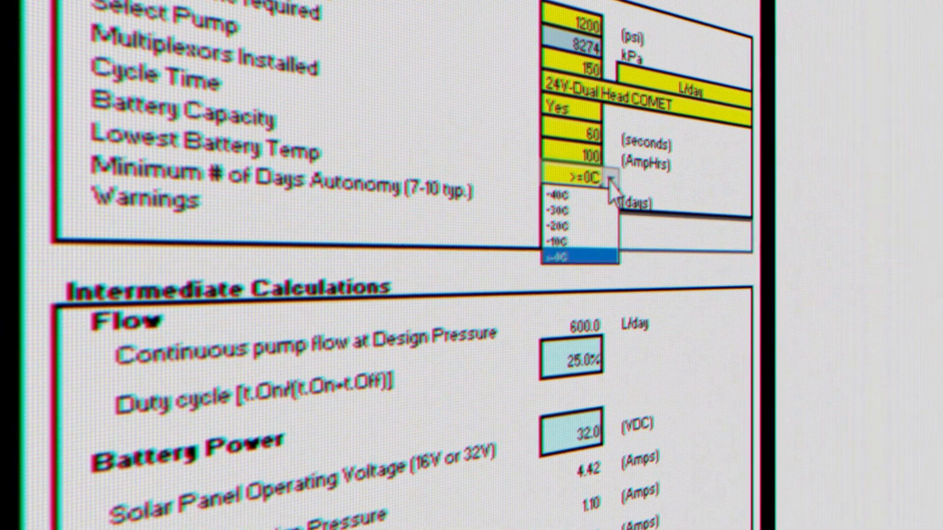
{"action": "scroll", "scroll_direction": "down", "scroll_amount": 3}
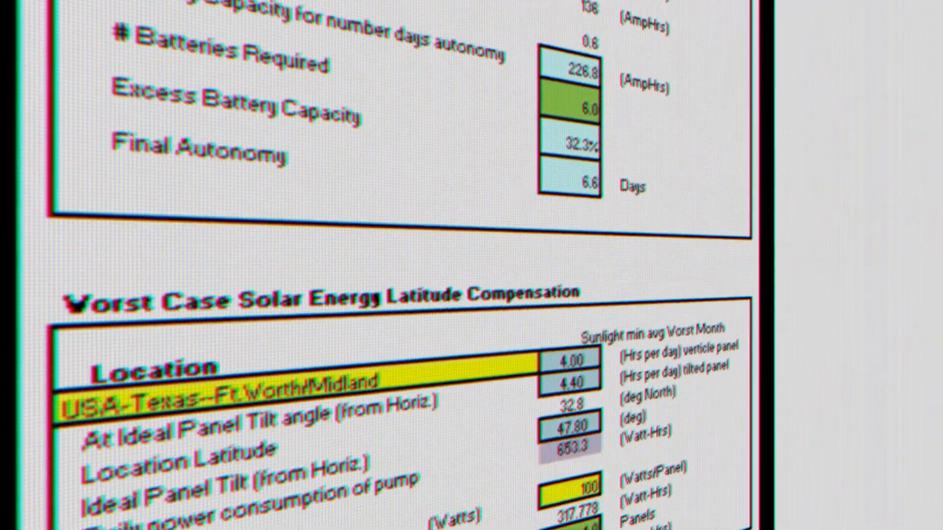